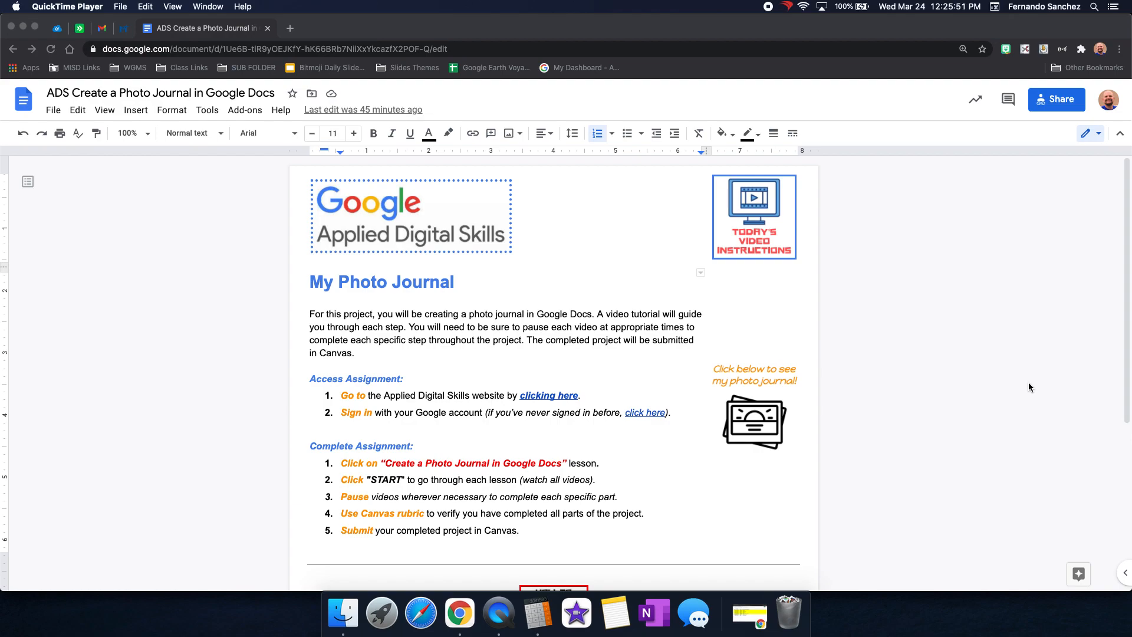
{"action": "mouse_move", "coordinate": [361, 406]}
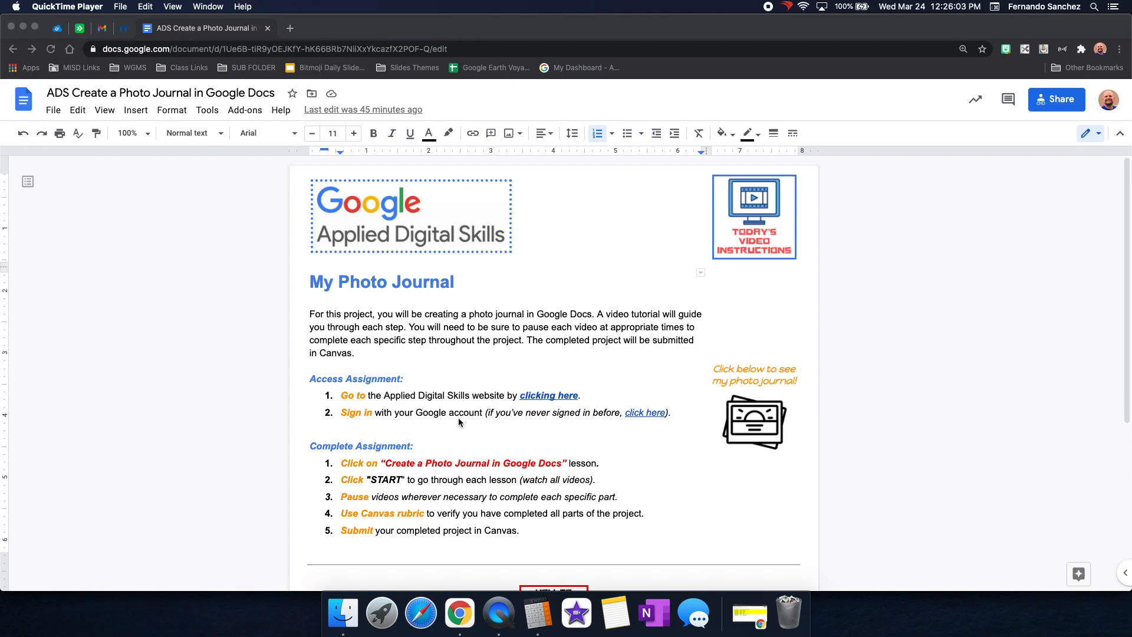
{"action": "mouse_move", "coordinate": [599, 421]}
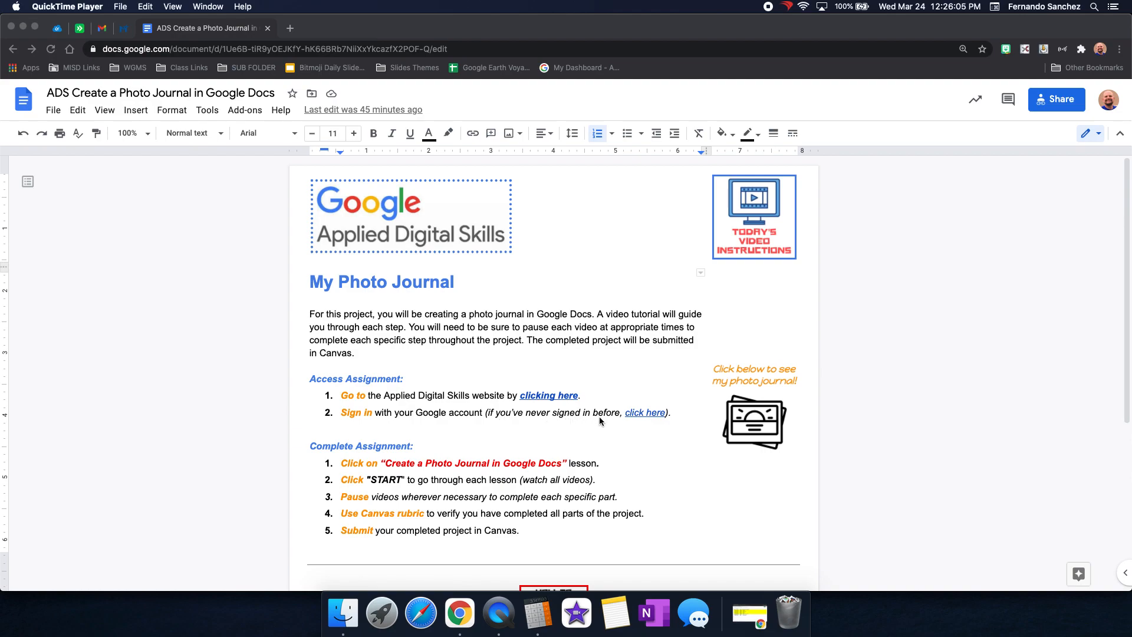
{"action": "mouse_move", "coordinate": [652, 421]}
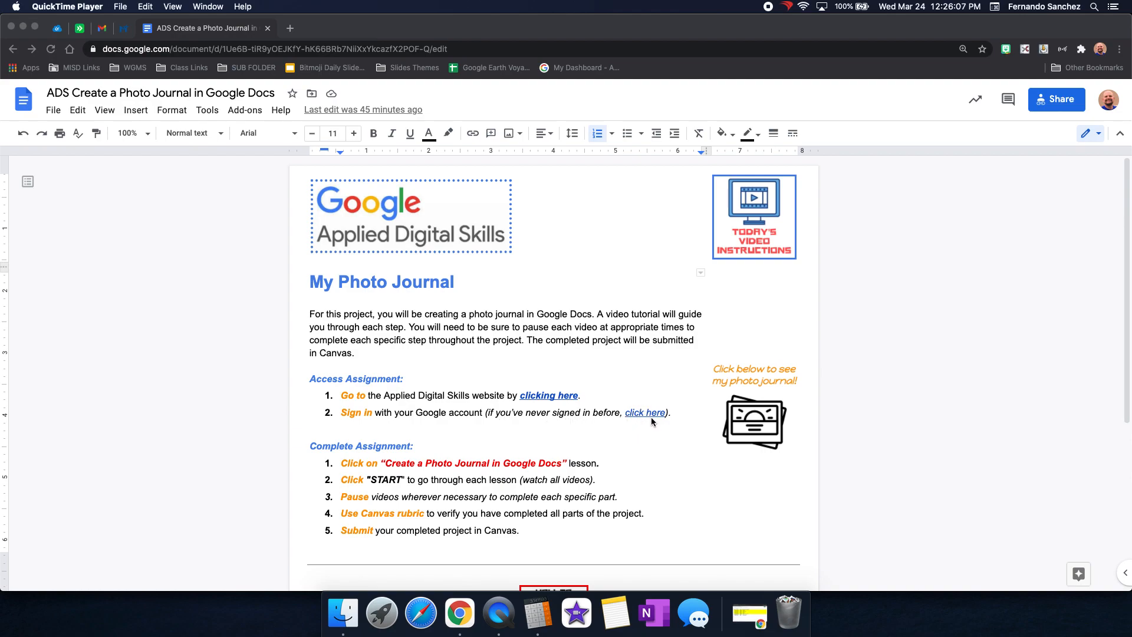
{"action": "mouse_move", "coordinate": [645, 419]}
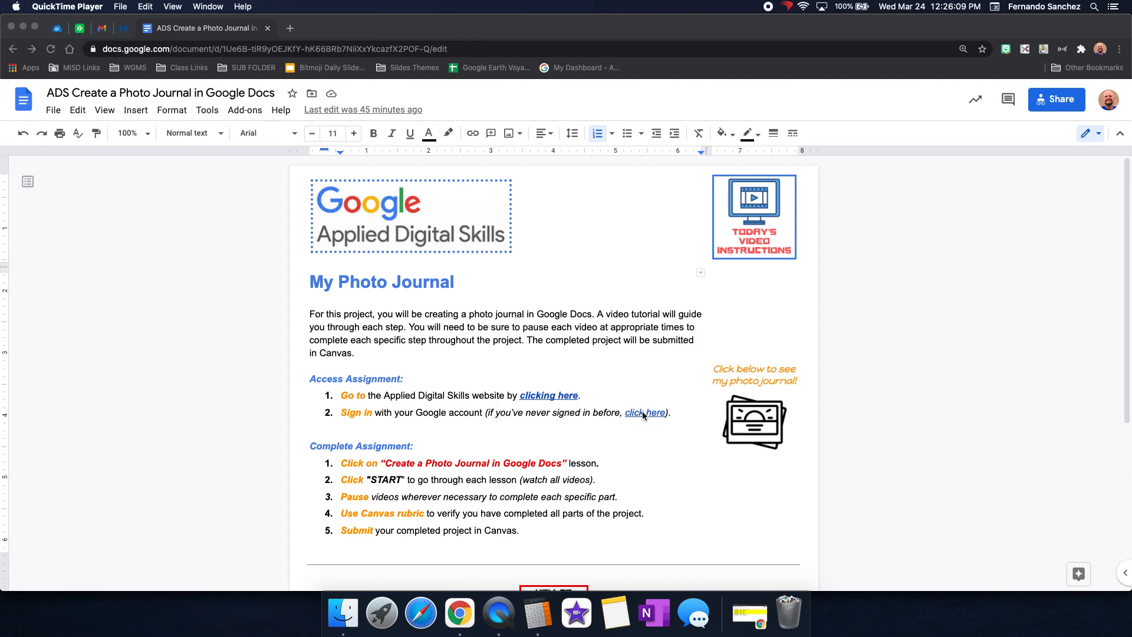
{"action": "mouse_move", "coordinate": [350, 477]}
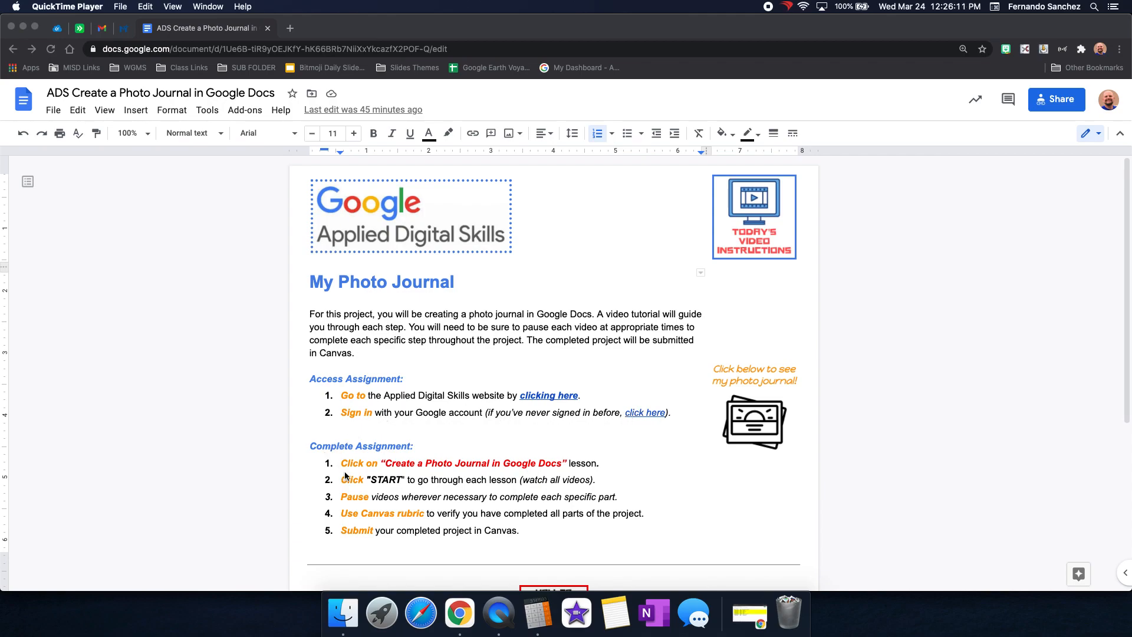
{"action": "mouse_move", "coordinate": [368, 456]}
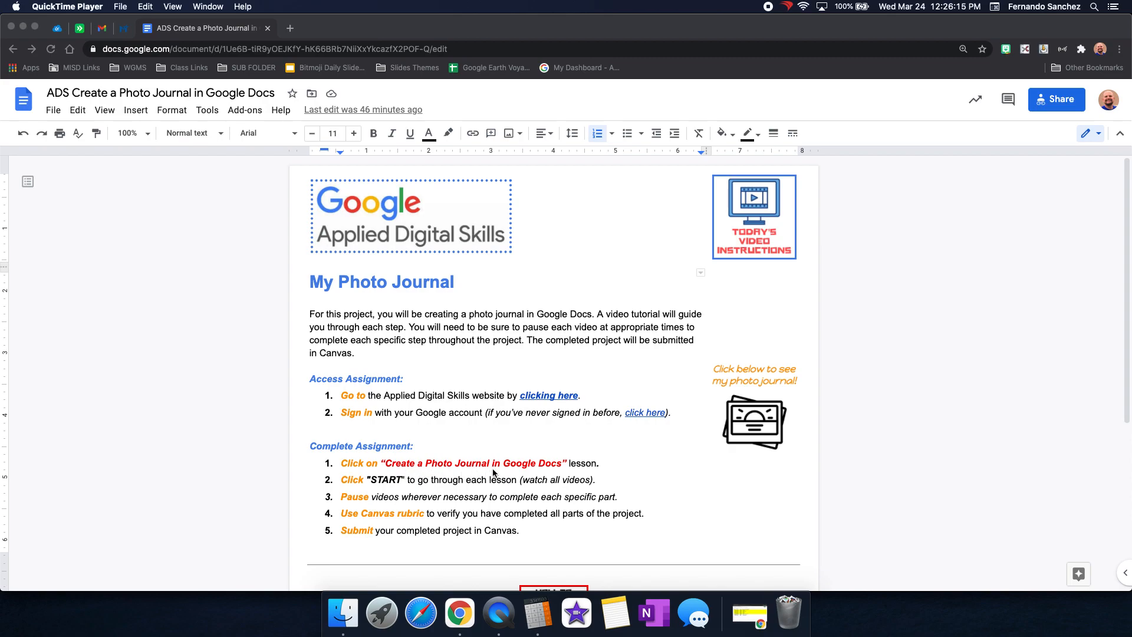
{"action": "mouse_move", "coordinate": [575, 470]}
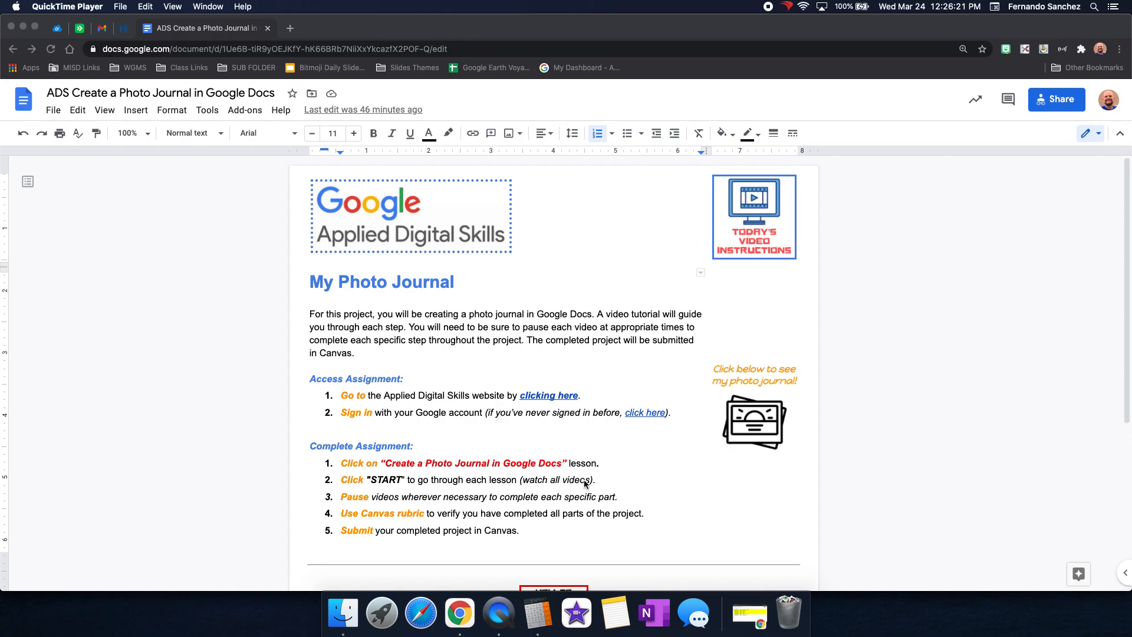
{"action": "mouse_move", "coordinate": [372, 512]}
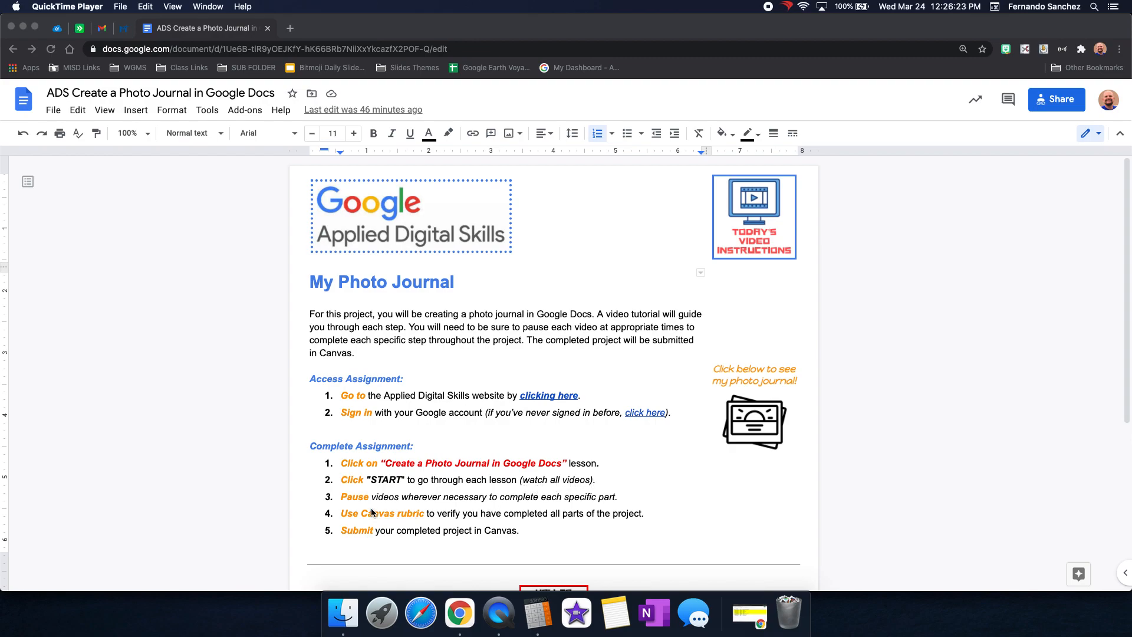
{"action": "mouse_move", "coordinate": [345, 506]}
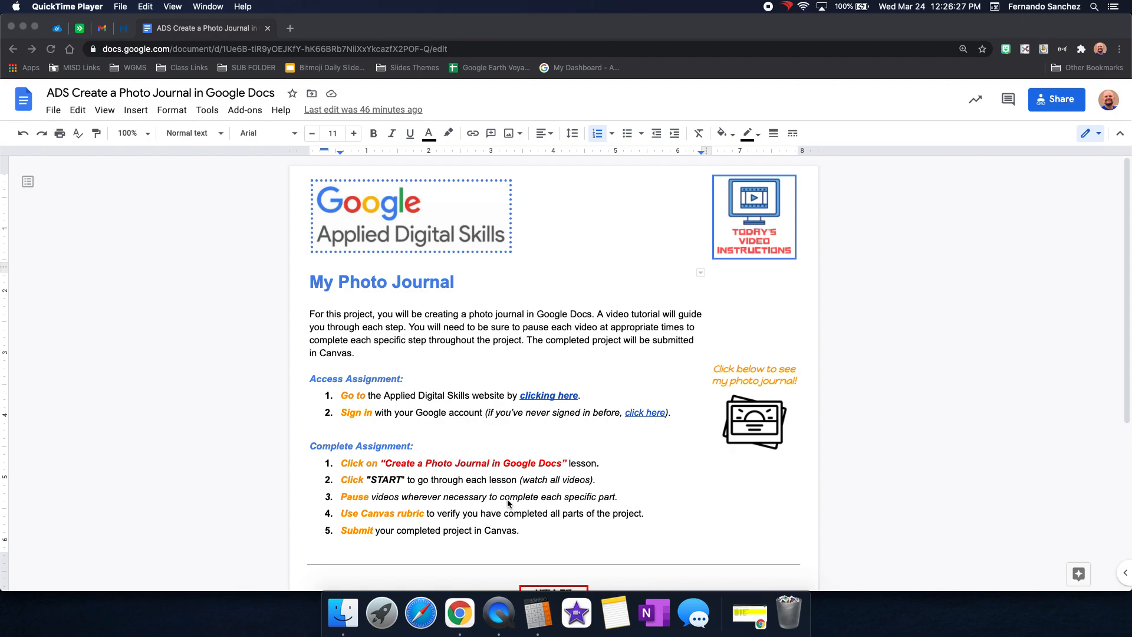
{"action": "mouse_move", "coordinate": [610, 502]}
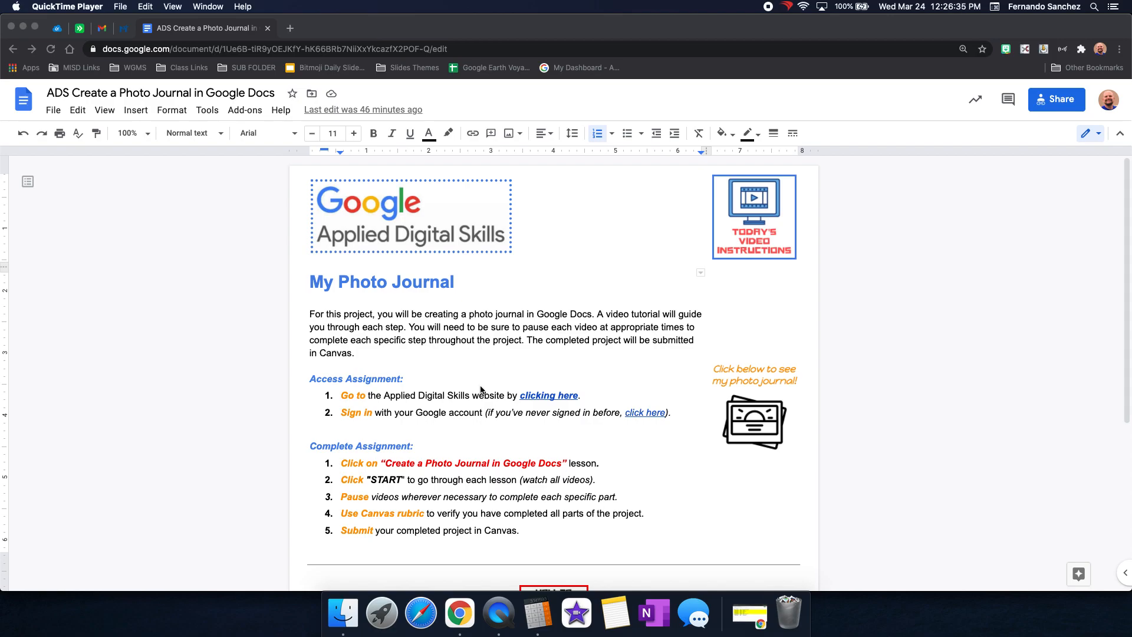
Switch to the Canvas course tab after reviewing the Photo Journal instructions
{"action": "left_click", "coordinate": [123, 28]}
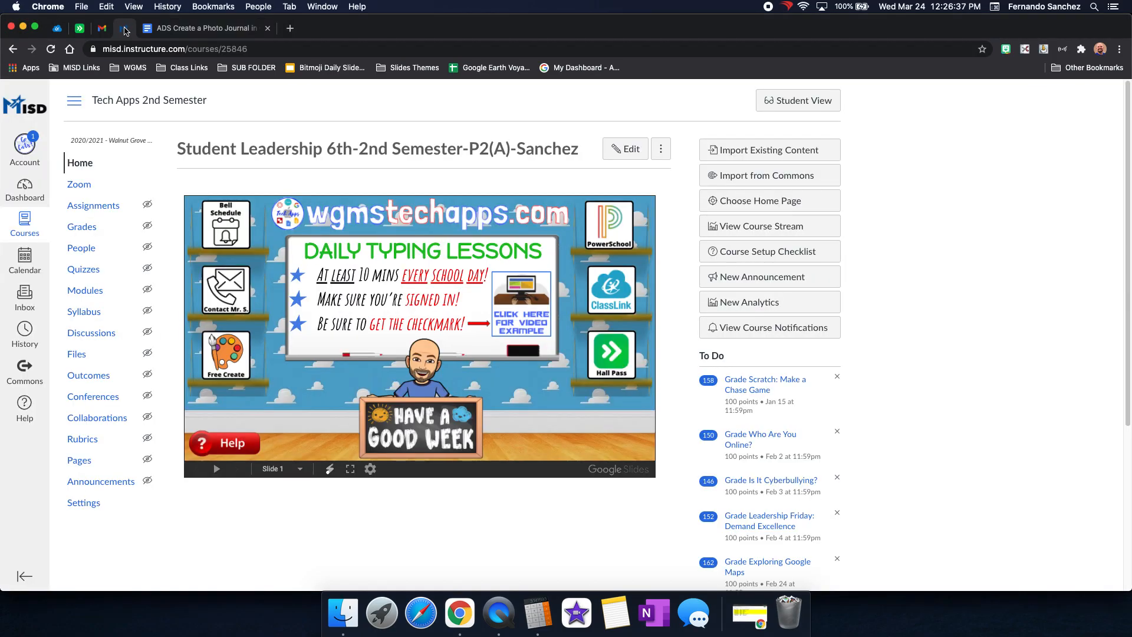
{"action": "mouse_move", "coordinate": [62, 229]}
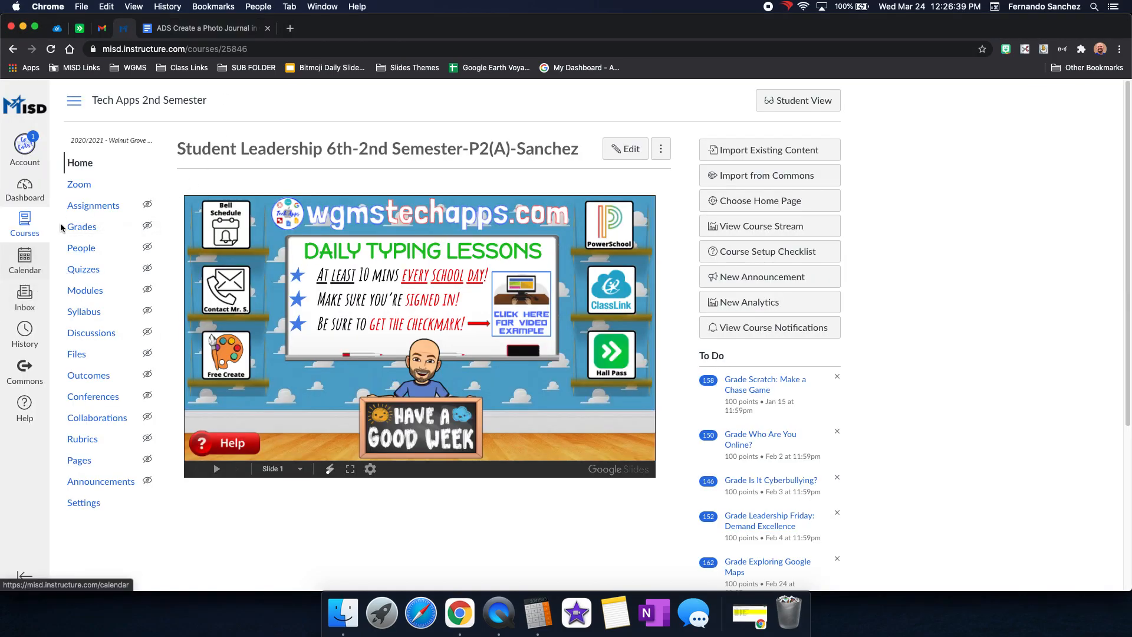
Go from the course Assignments list to the Canvas calendar showing March 2021 due dates
{"action": "left_click", "coordinate": [93, 205]}
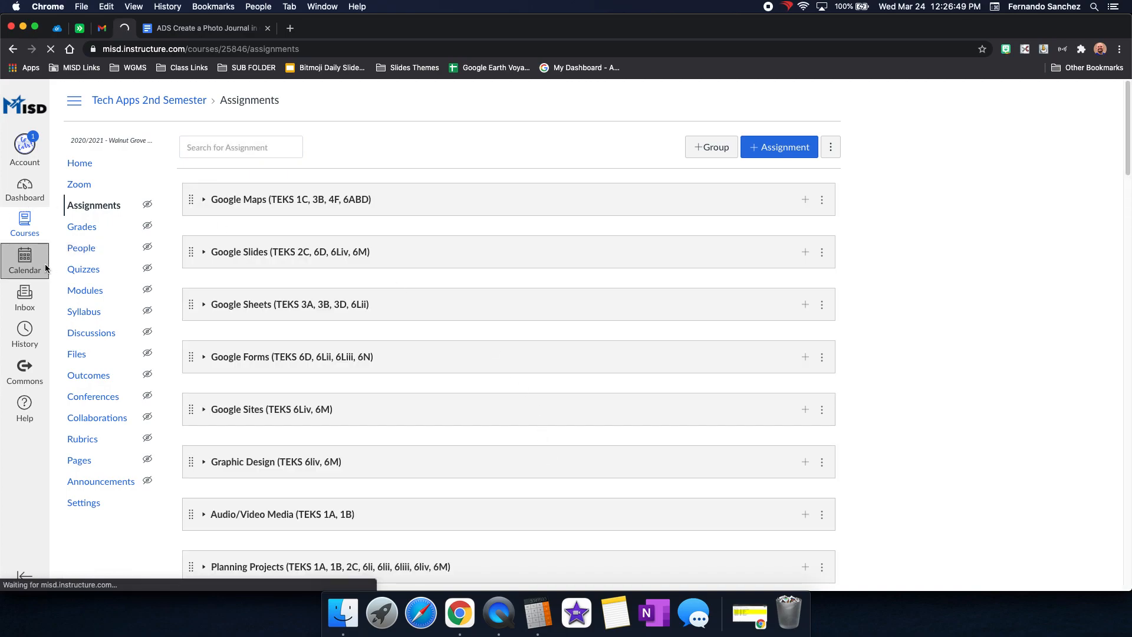
{"action": "left_click", "coordinate": [24, 260]}
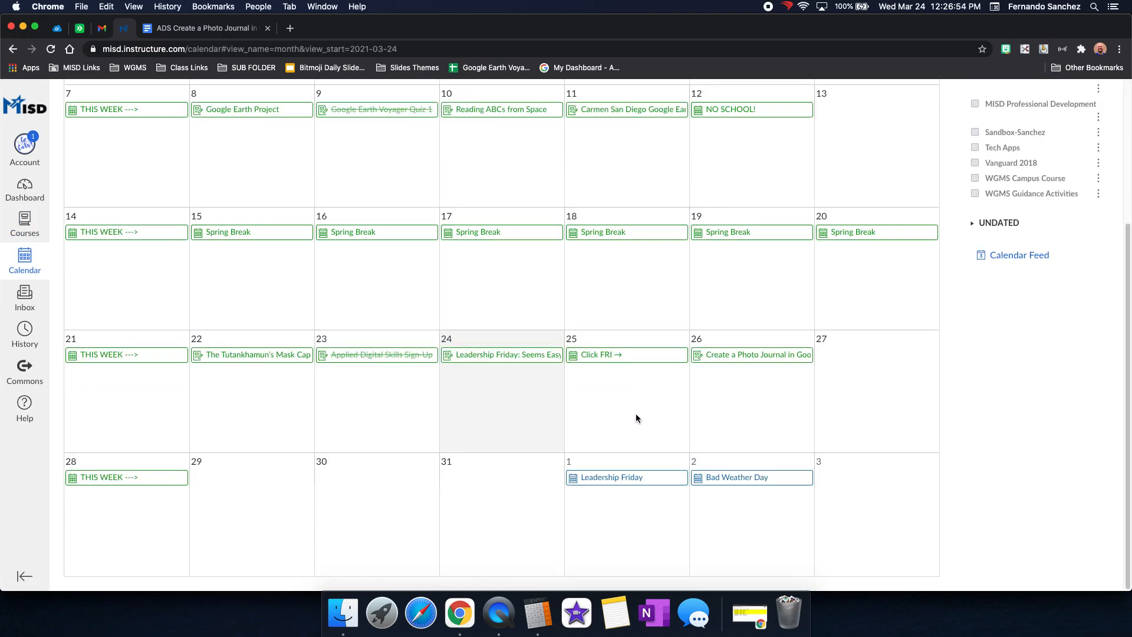
Open Create a Photo Journal from the calendar, preview in Student View, then leave it
{"action": "left_click", "coordinate": [752, 354]}
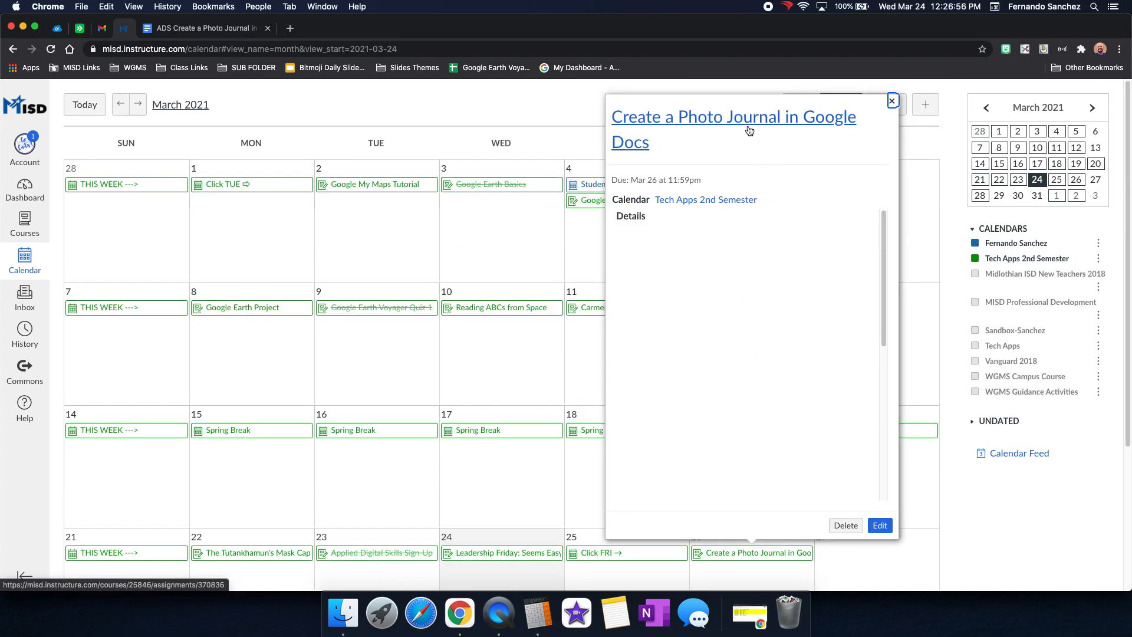
{"action": "left_click", "coordinate": [733, 117]}
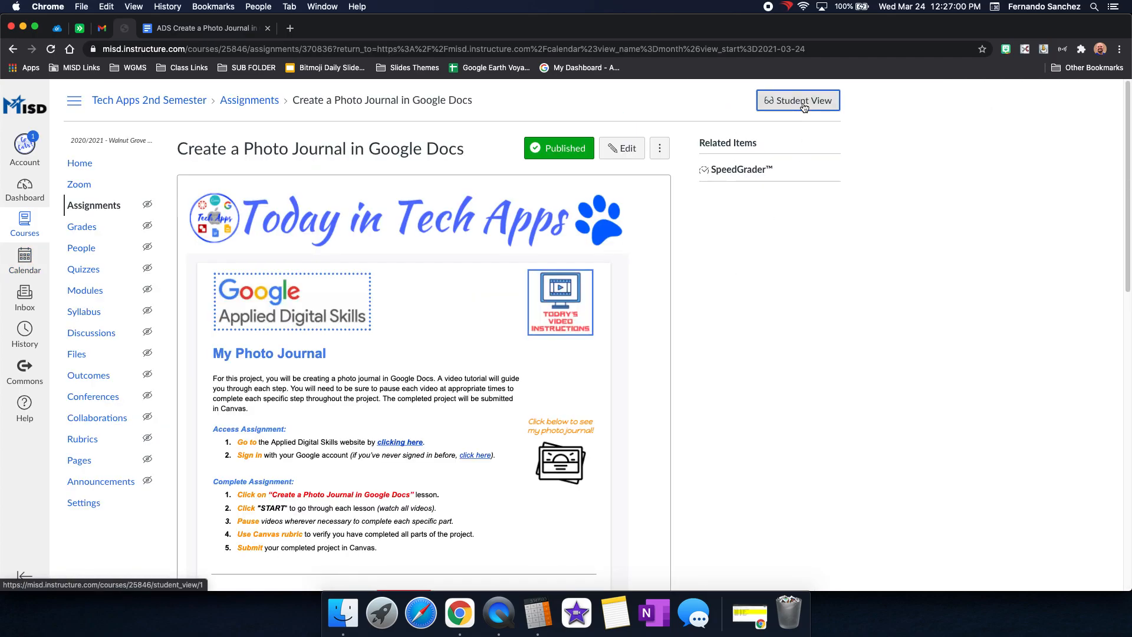
{"action": "left_click", "coordinate": [798, 100]}
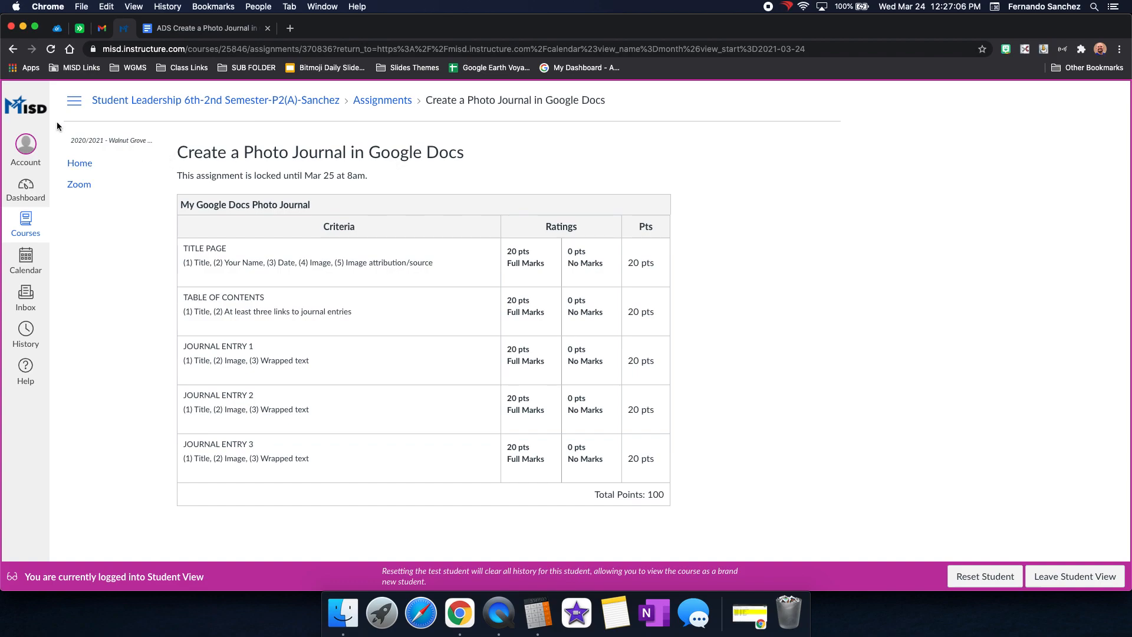
{"action": "left_click", "coordinate": [1075, 576]}
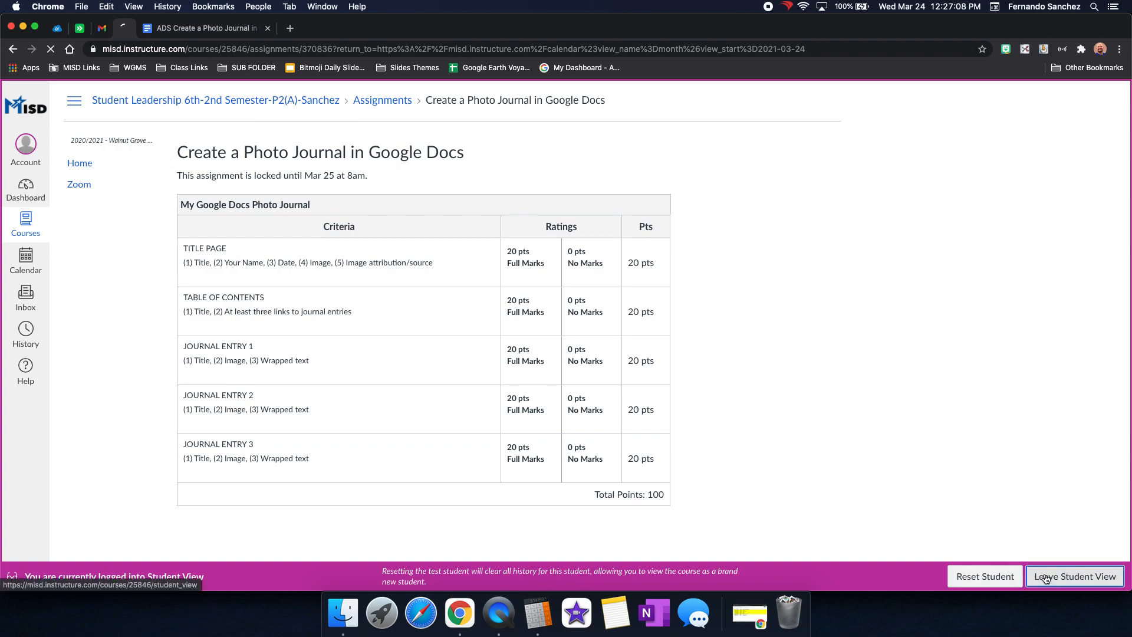
{"action": "left_click", "coordinate": [1073, 576]}
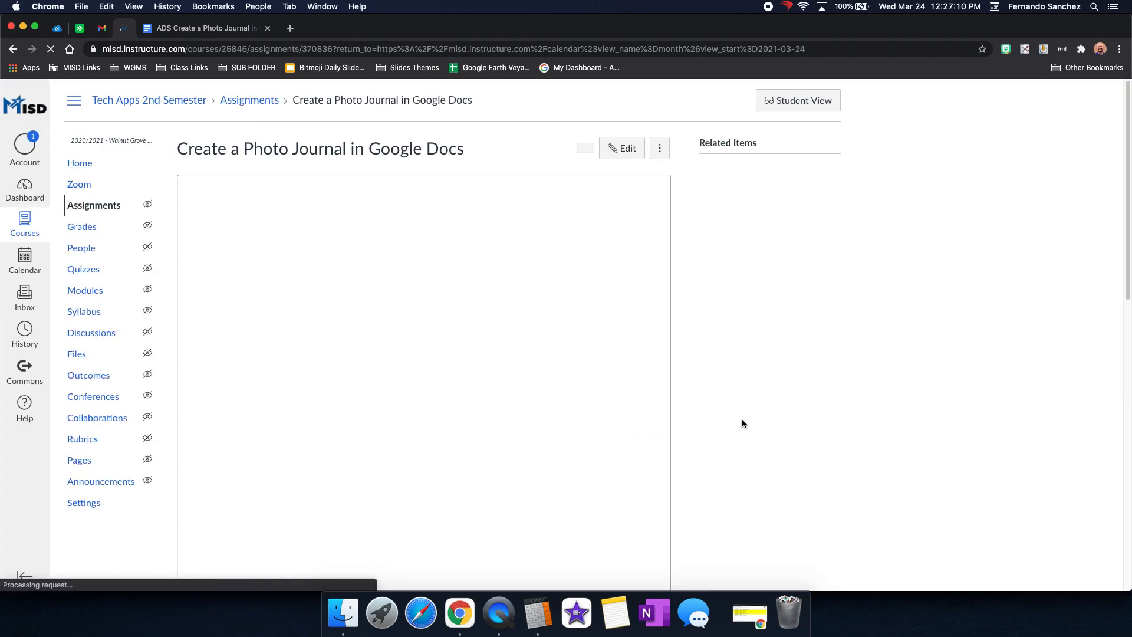
Scroll down to the assignment's 100-point photo journal rubric
{"action": "scroll", "scroll_direction": "down", "scroll_amount": 3}
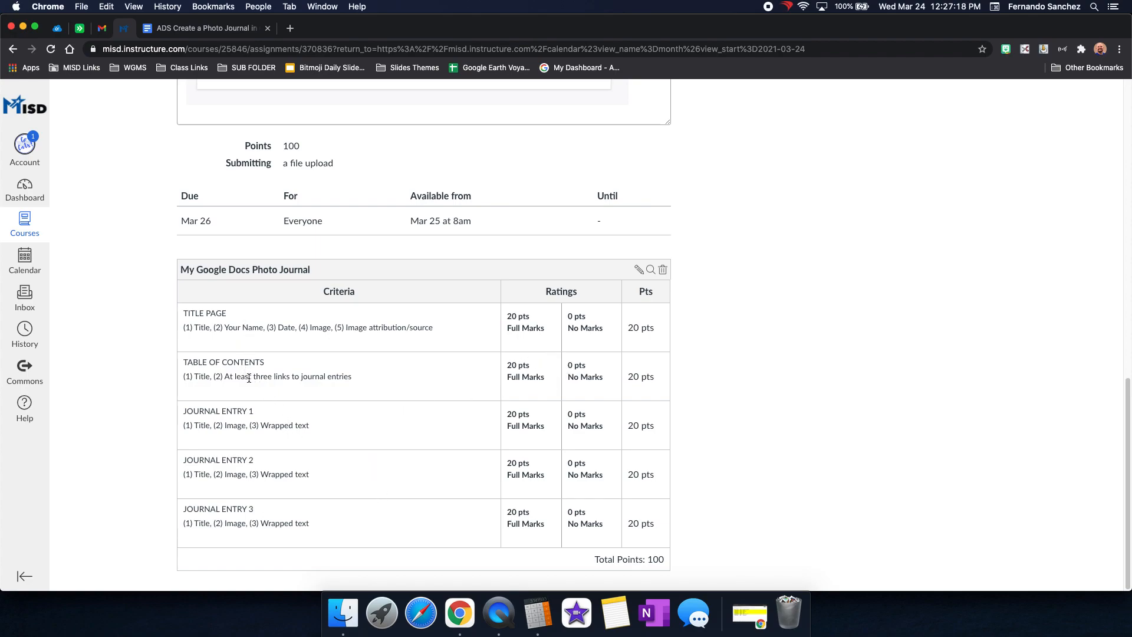
{"action": "mouse_move", "coordinate": [529, 271]}
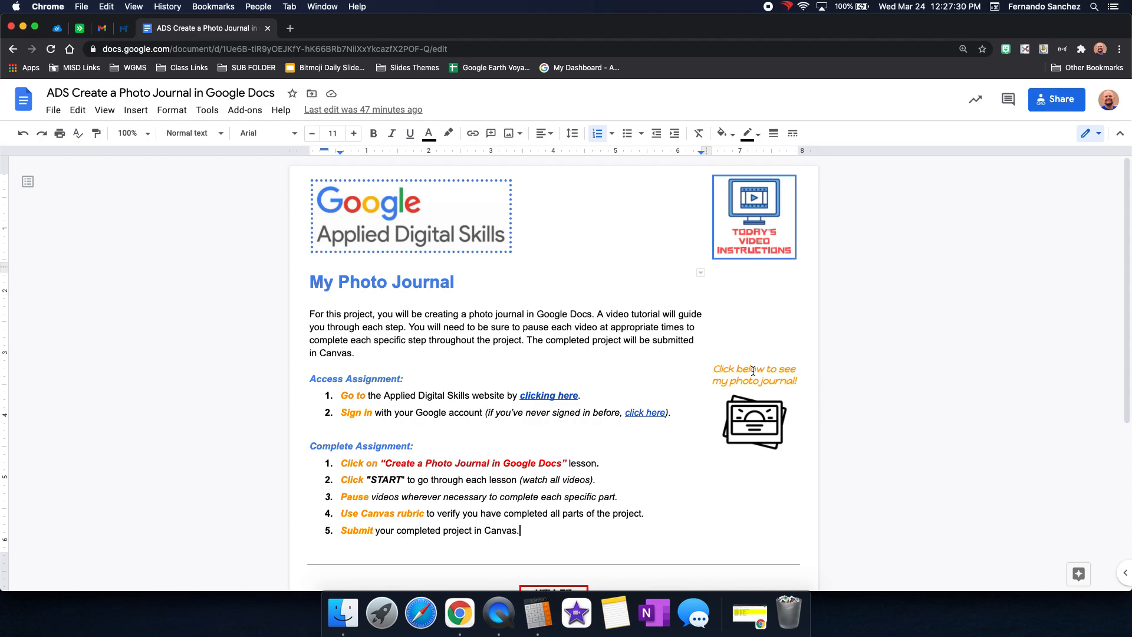
Scroll to the 'Click below to see my photo journal!' example link
{"action": "scroll", "scroll_direction": "down", "scroll_amount": 3}
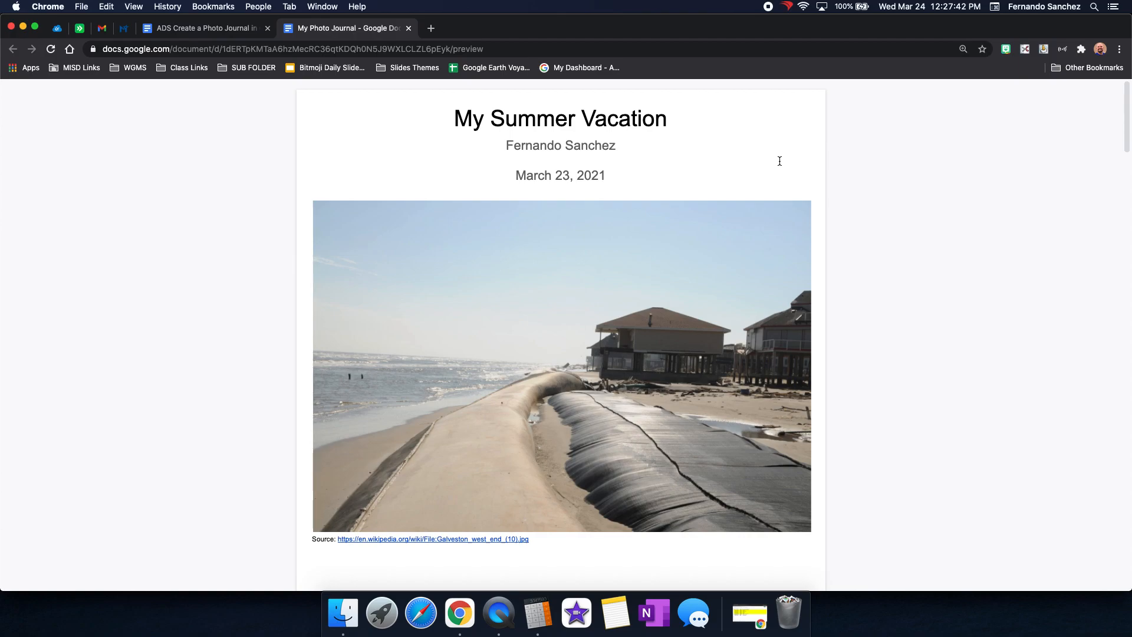
Scroll past the table of contents and Boardwalk entry to Fisherman's Wharf
{"action": "scroll", "scroll_direction": "down", "scroll_amount": 3}
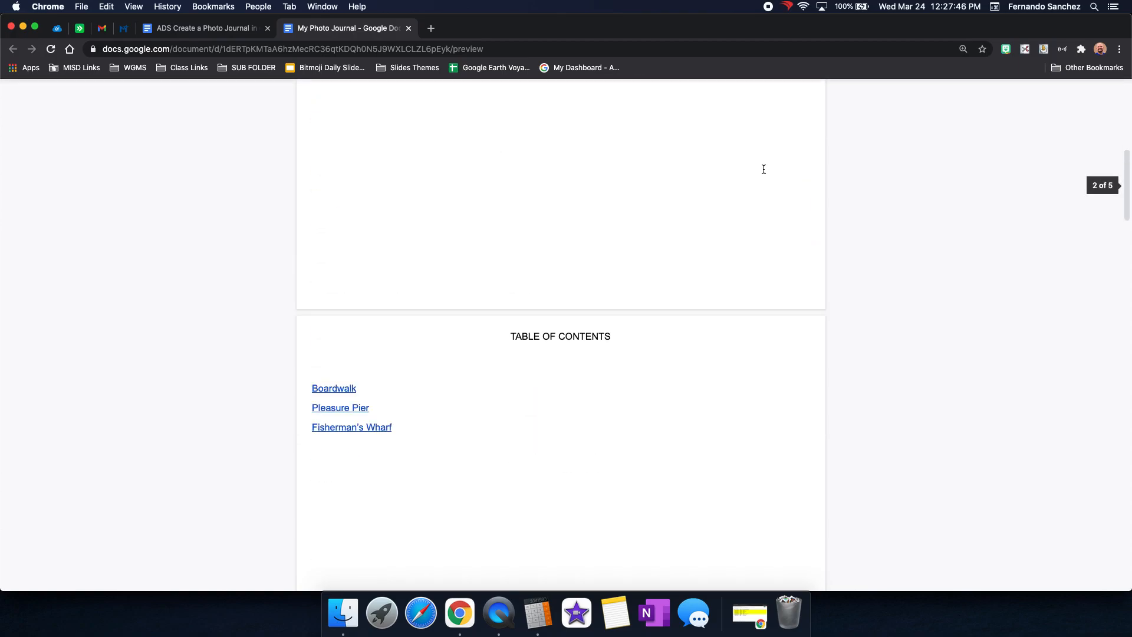
{"action": "scroll", "scroll_direction": "down", "scroll_amount": 3}
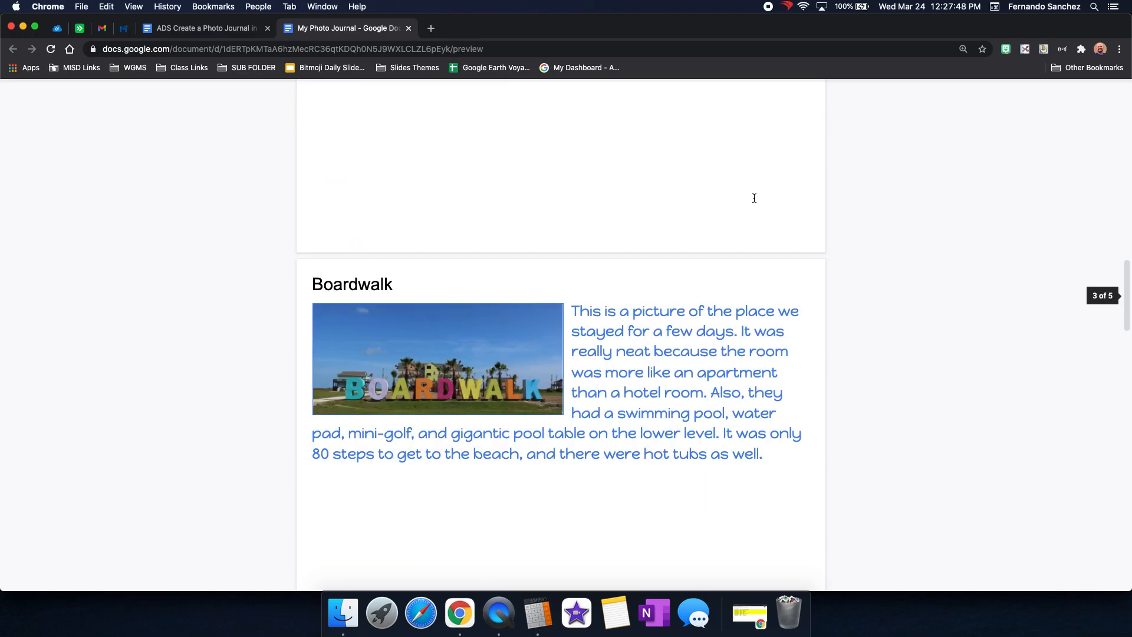
{"action": "scroll", "scroll_direction": "down", "scroll_amount": 3}
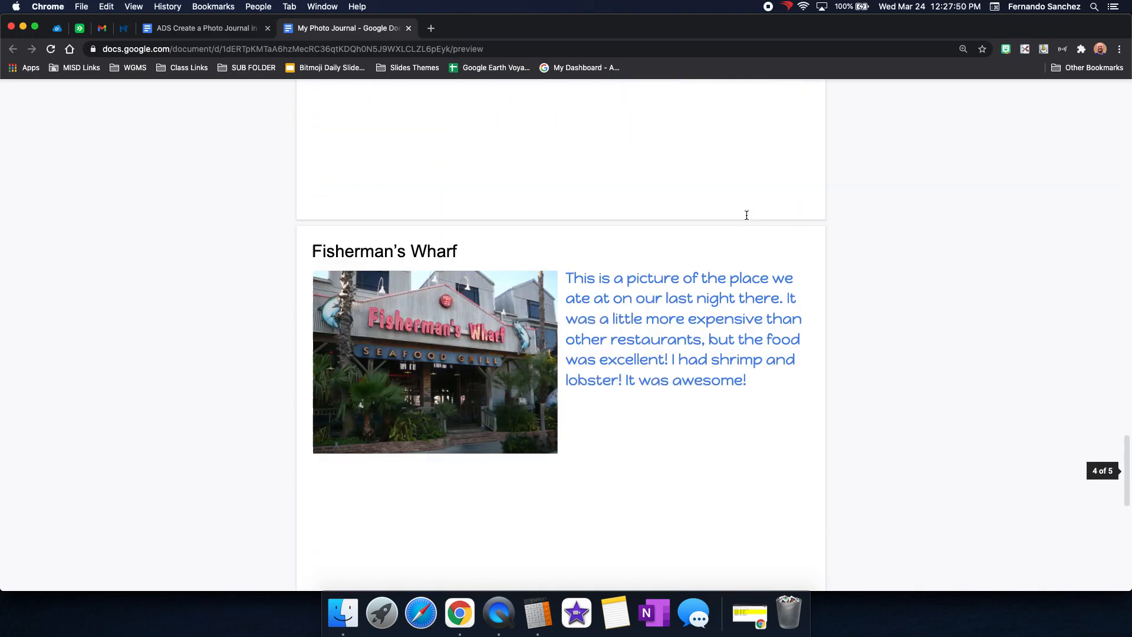